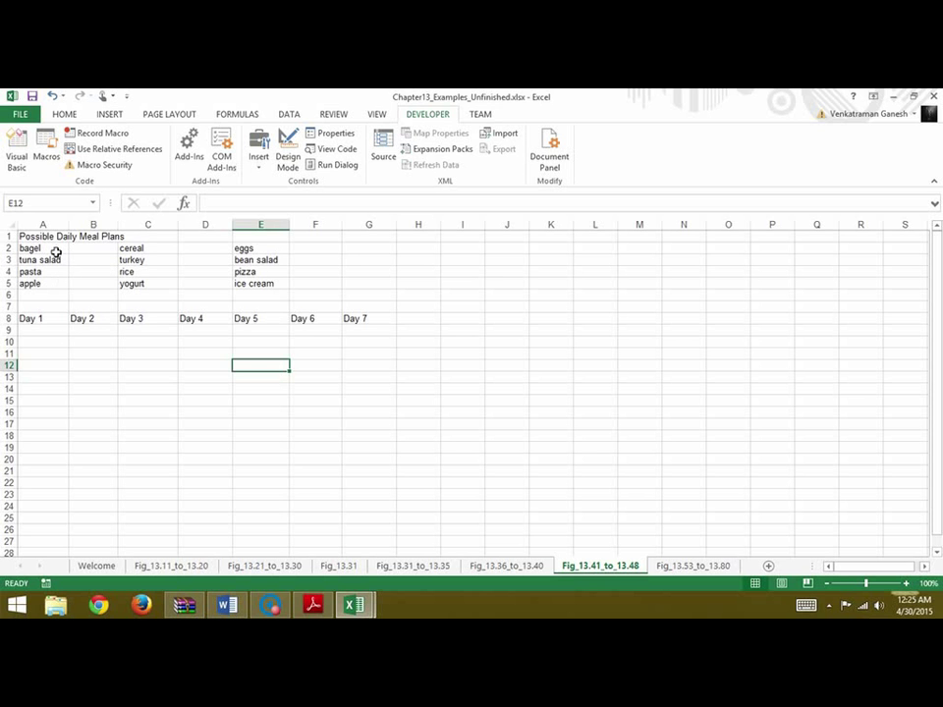
pyautogui.moveTo(193, 363)
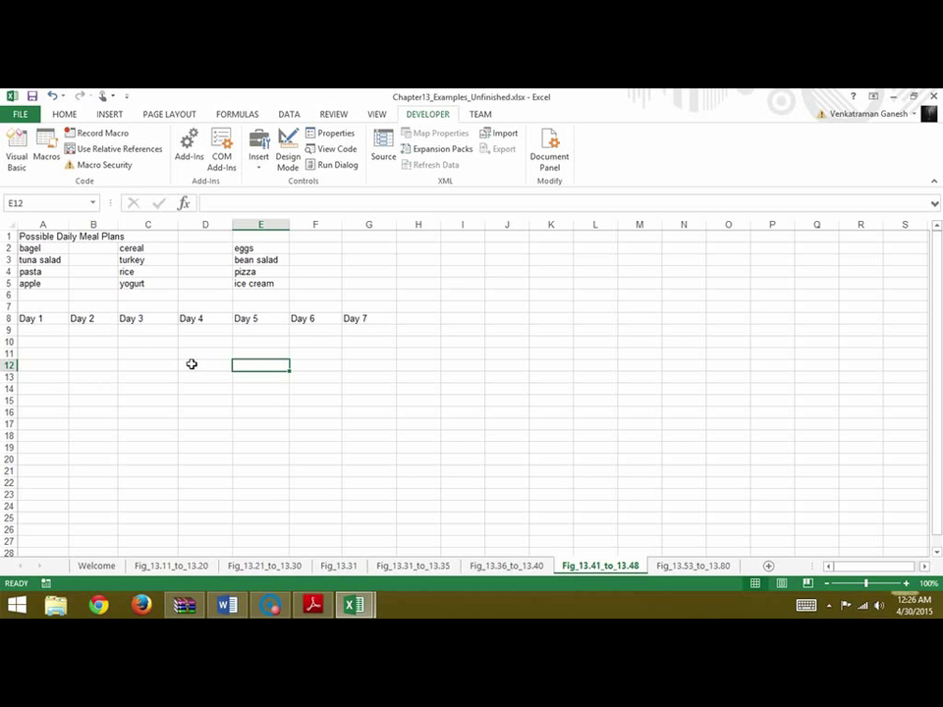
pyautogui.moveTo(362, 383)
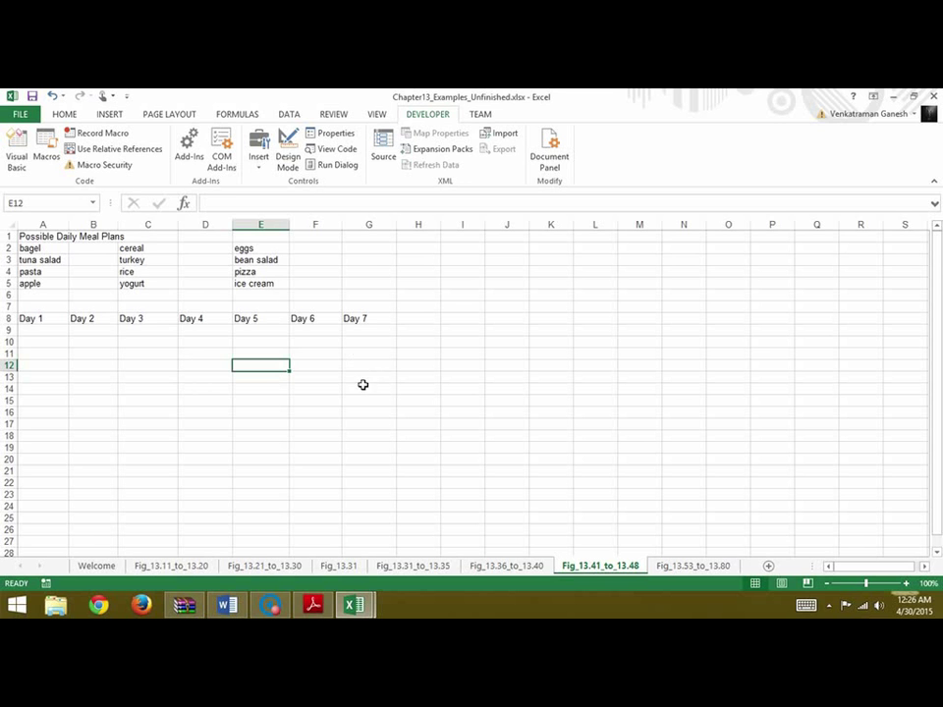
pyautogui.moveTo(102, 332)
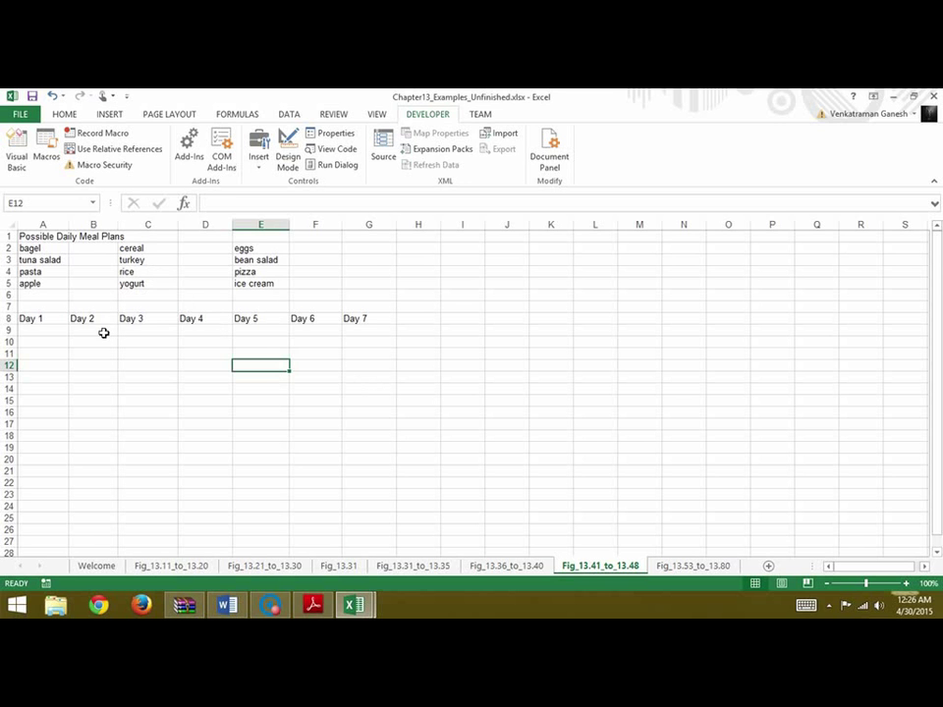
pyautogui.moveTo(267, 346)
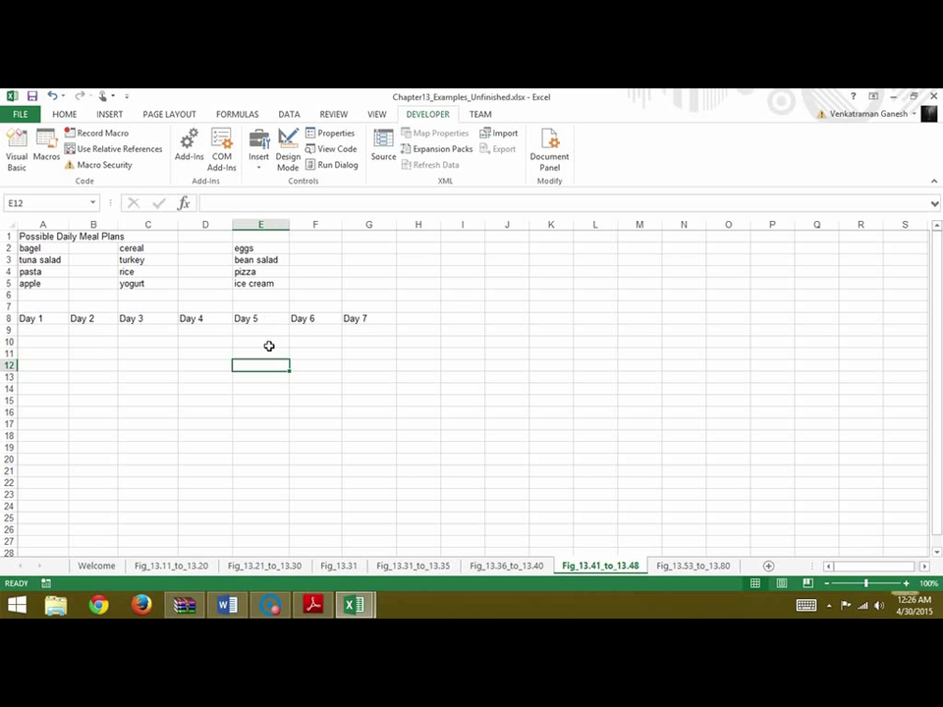
pyautogui.moveTo(148, 354)
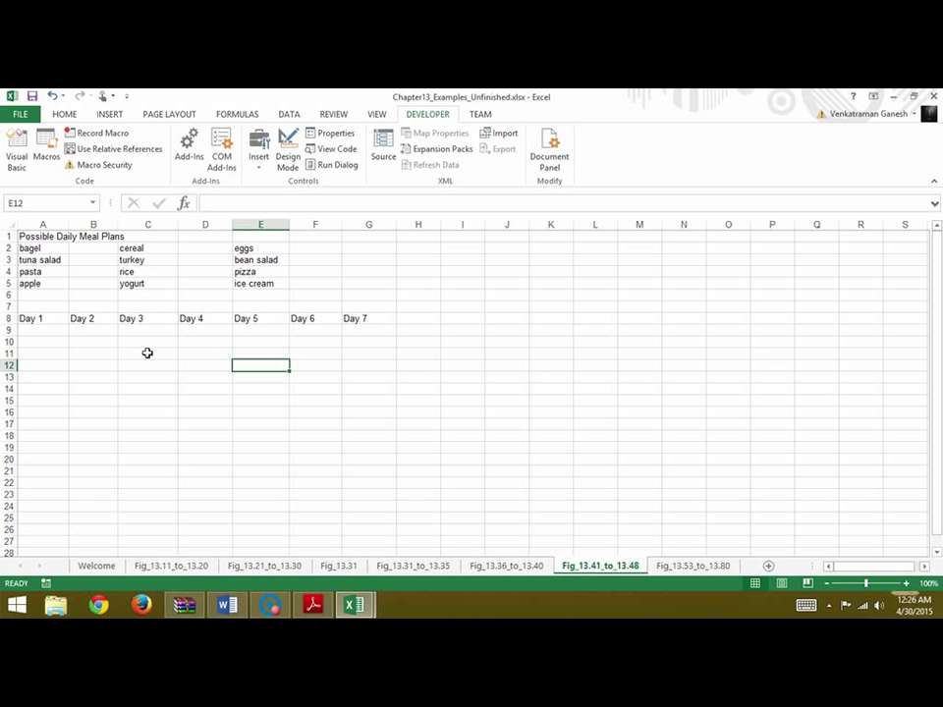
pyautogui.moveTo(322, 342)
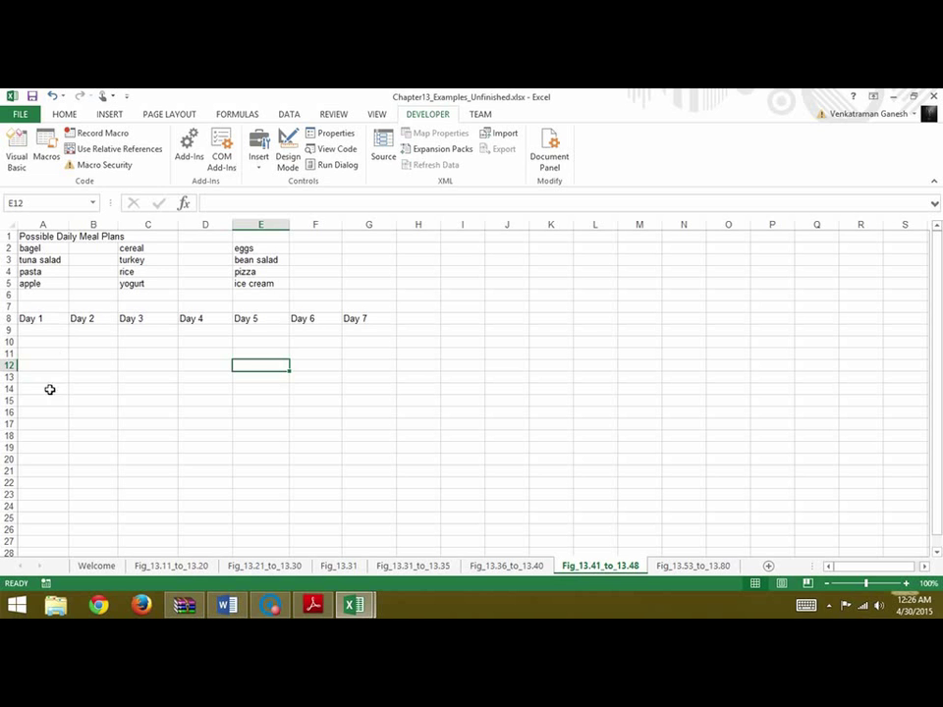
pyautogui.moveTo(452, 207)
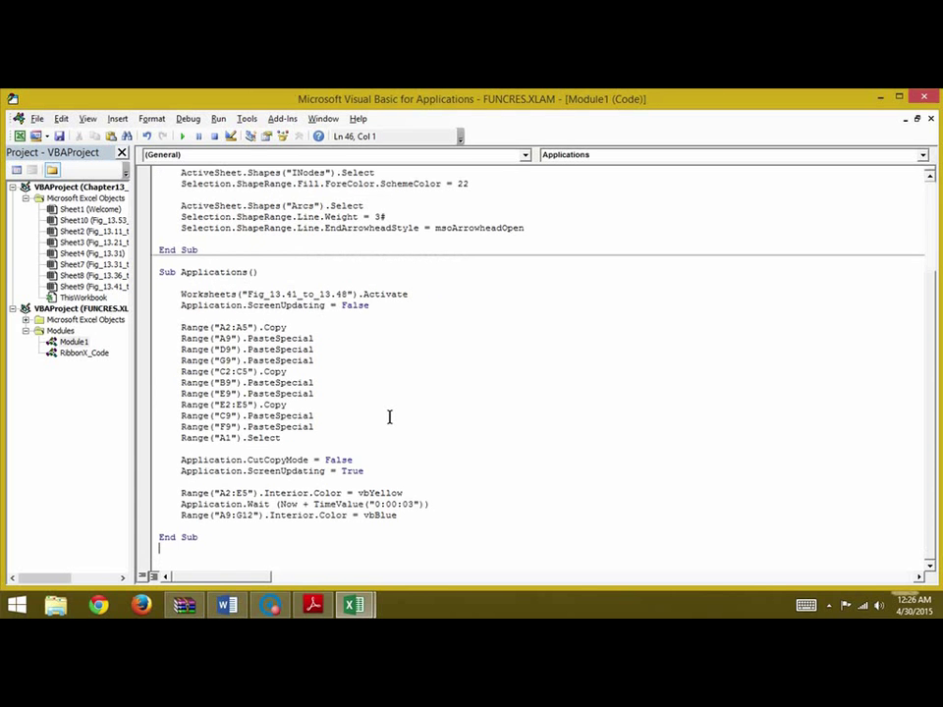
pyautogui.moveTo(313, 279)
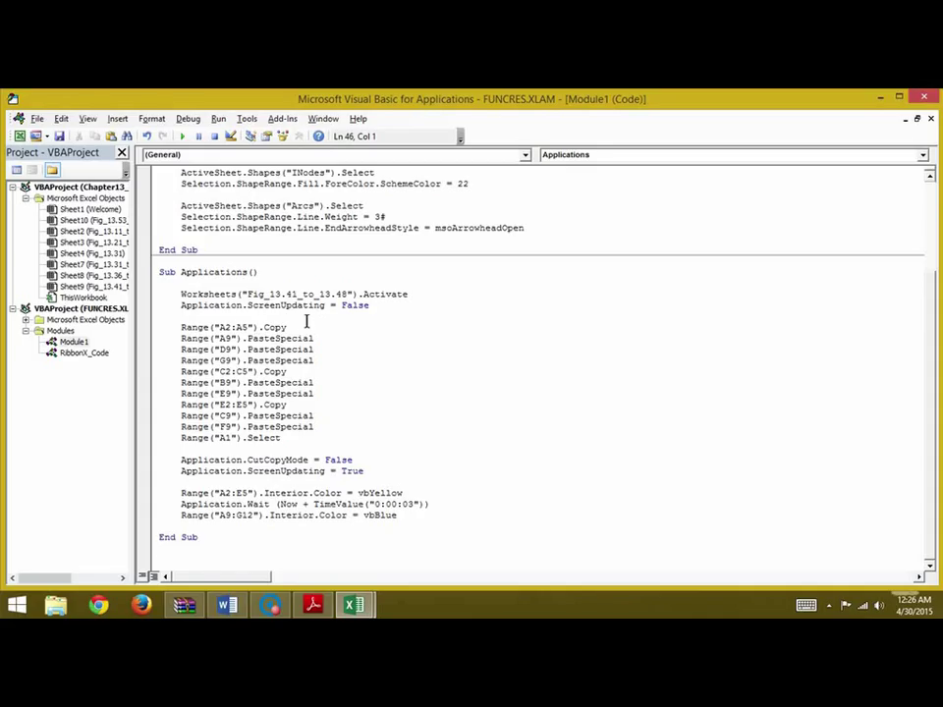
pyautogui.moveTo(386, 334)
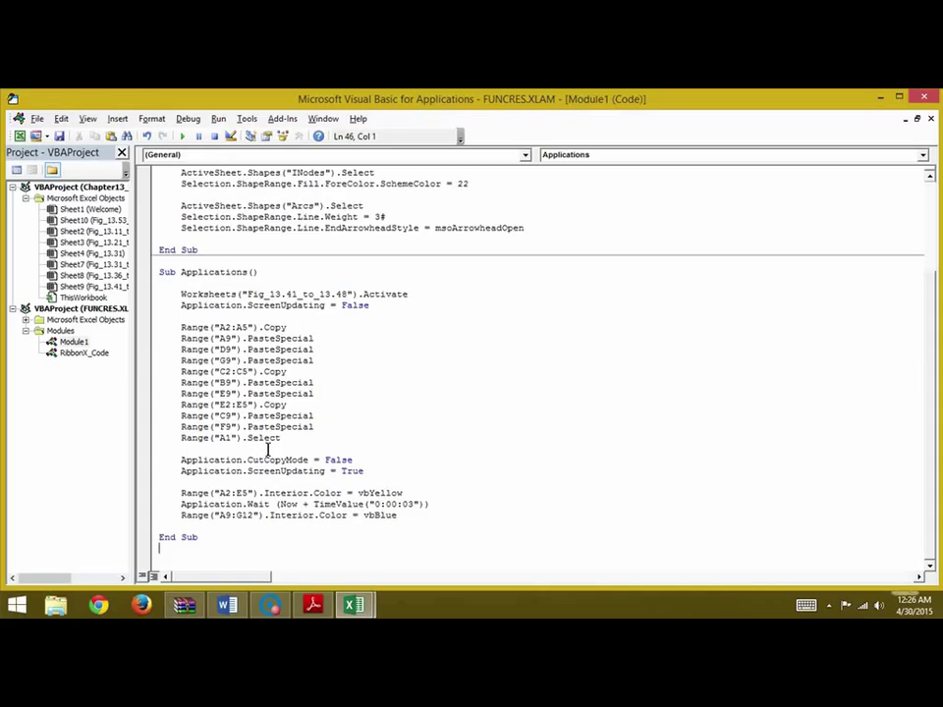
pyautogui.moveTo(383, 330)
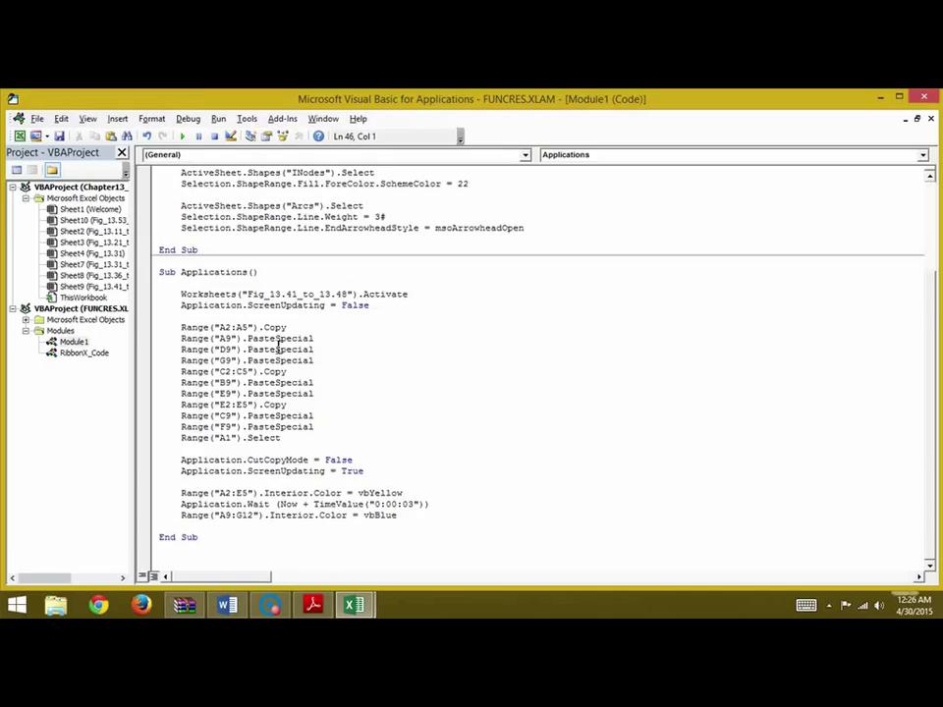
pyautogui.moveTo(307, 362)
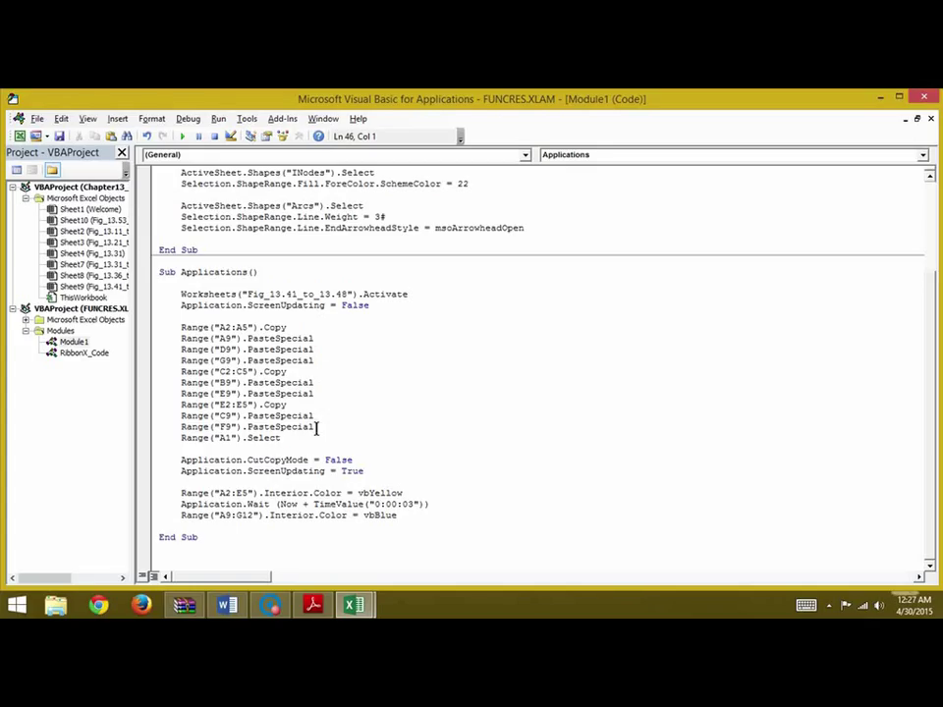
pyautogui.moveTo(338, 346)
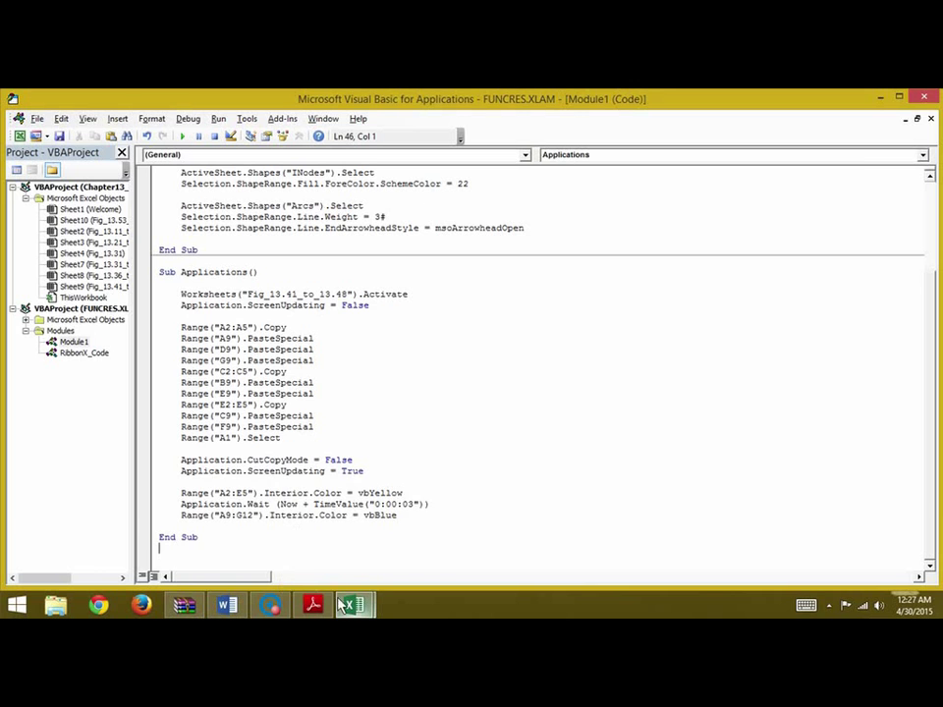
# Step: Check the meal-plan worksheet's empty day columns, then return to the Applications macro in Module1
pyautogui.click(353, 605)
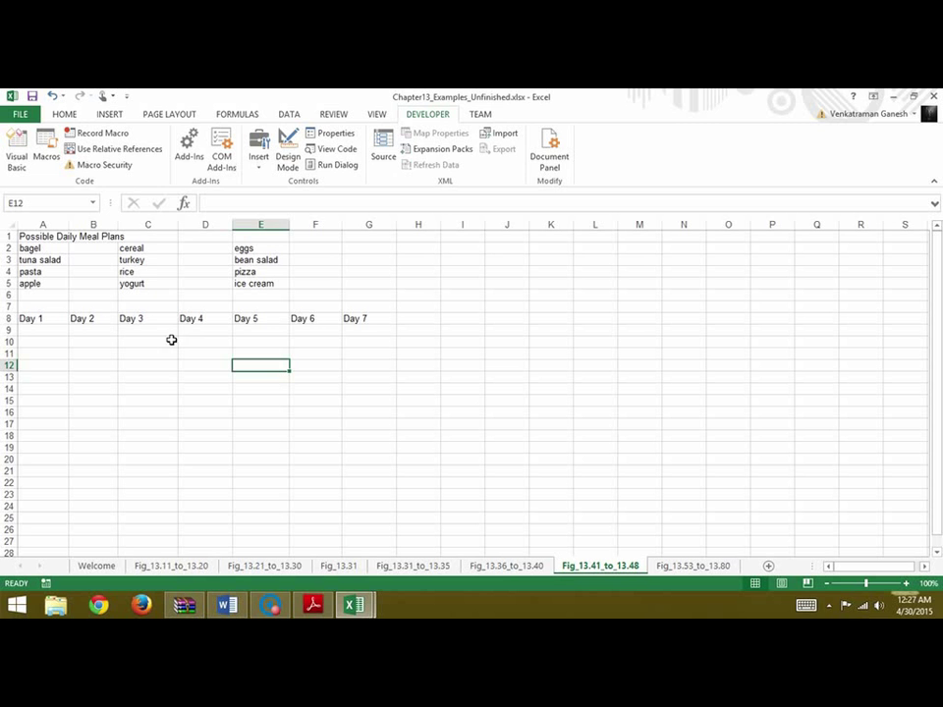
pyautogui.moveTo(364, 334)
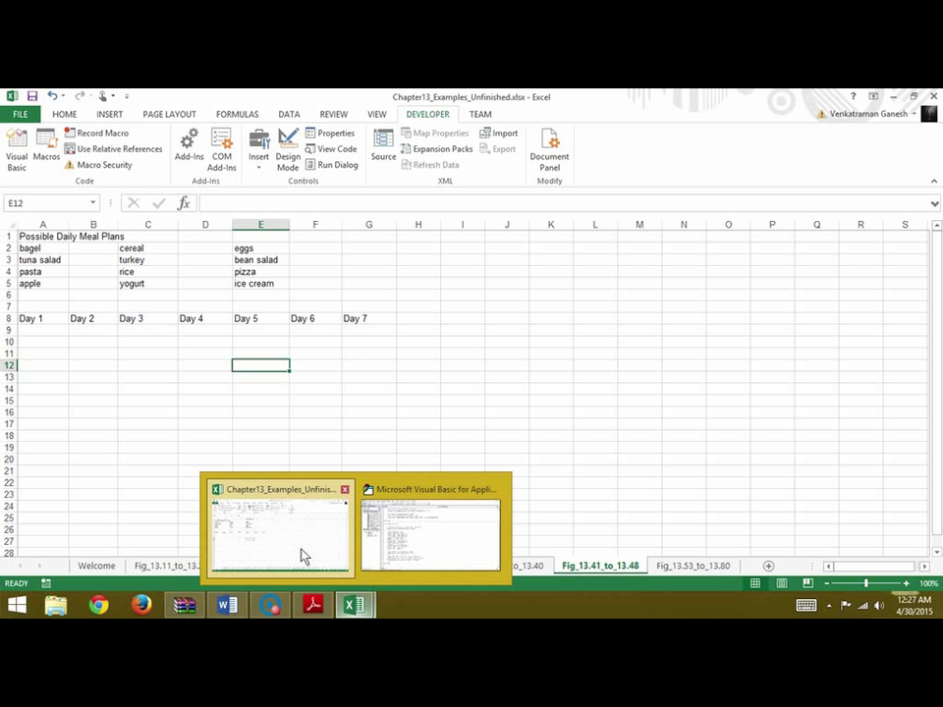
pyautogui.click(429, 530)
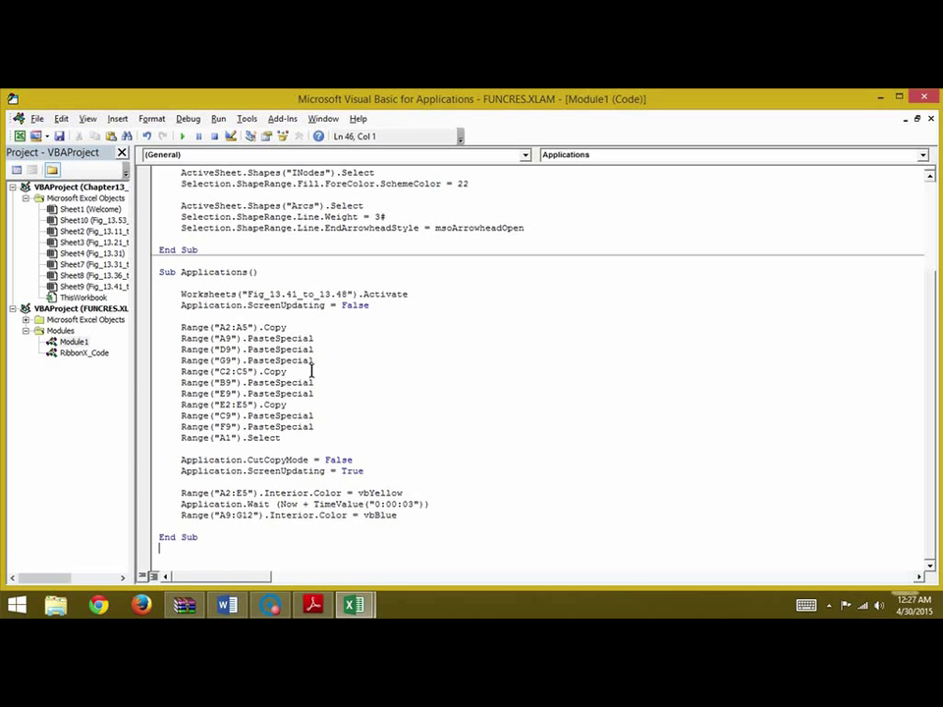
pyautogui.moveTo(284, 393)
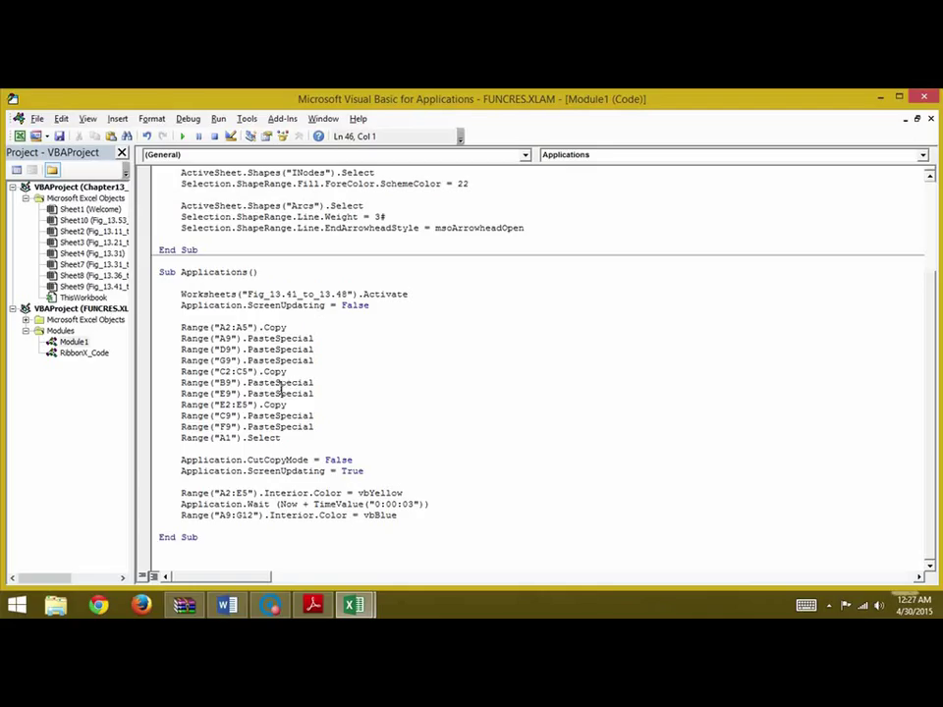
pyautogui.moveTo(357, 412)
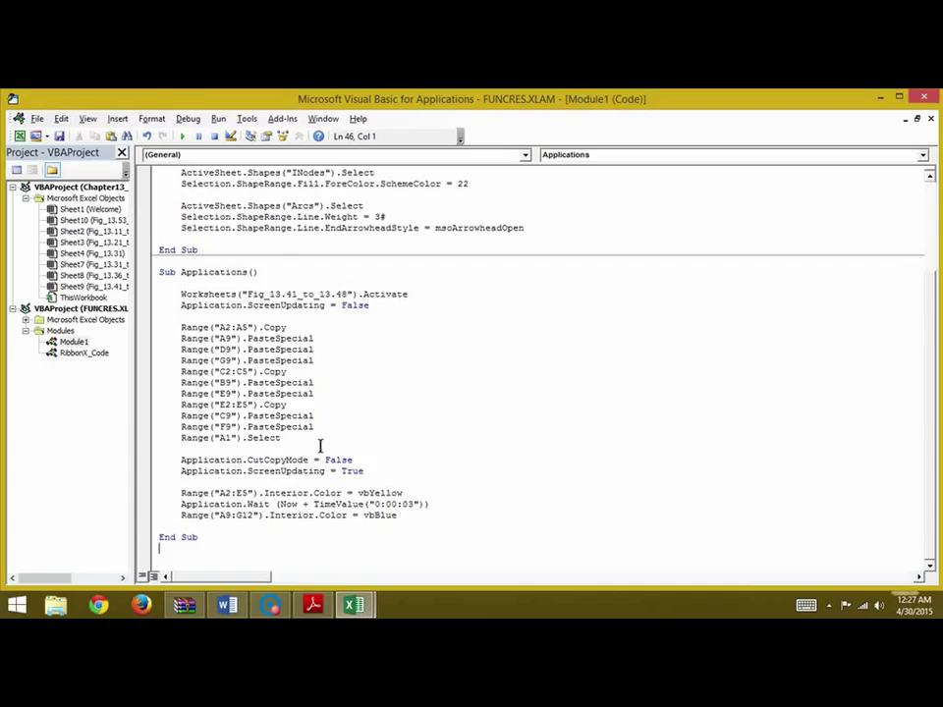
pyautogui.moveTo(356, 409)
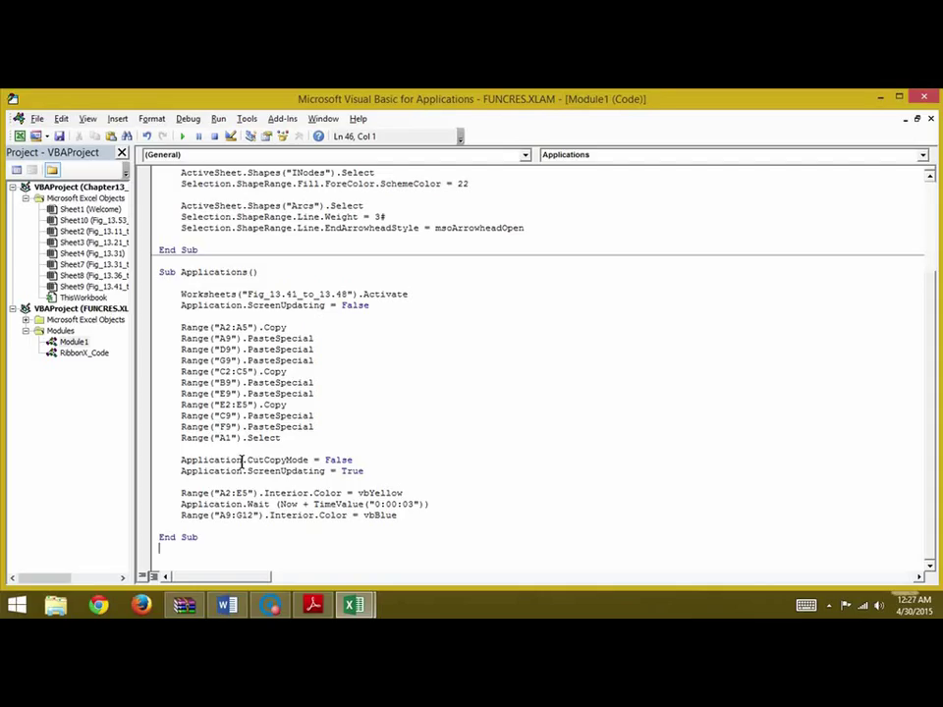
pyautogui.moveTo(436, 383)
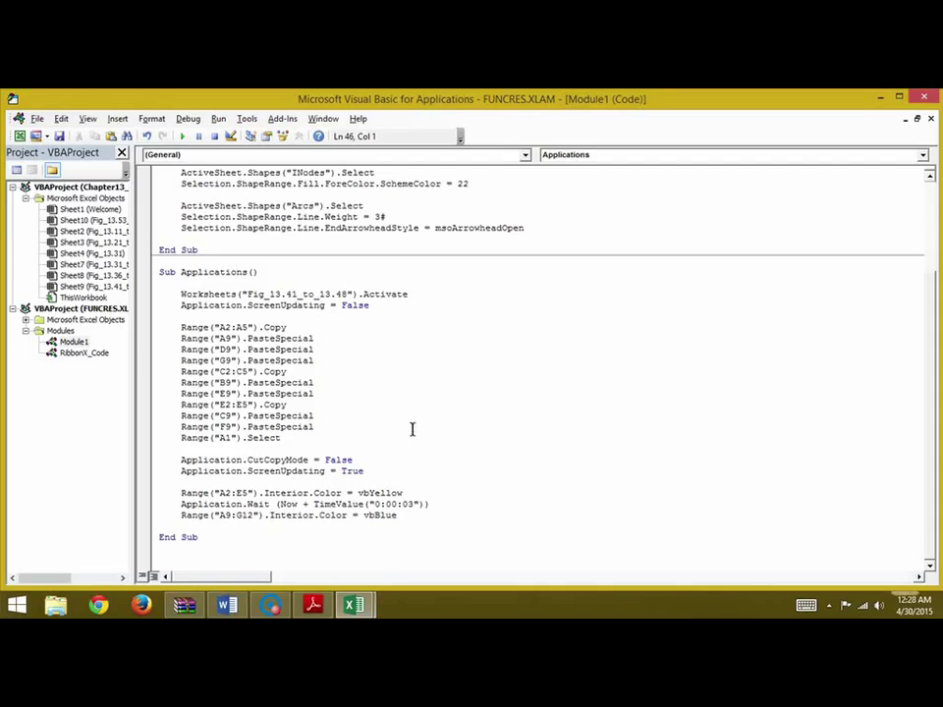
pyautogui.click(379, 449)
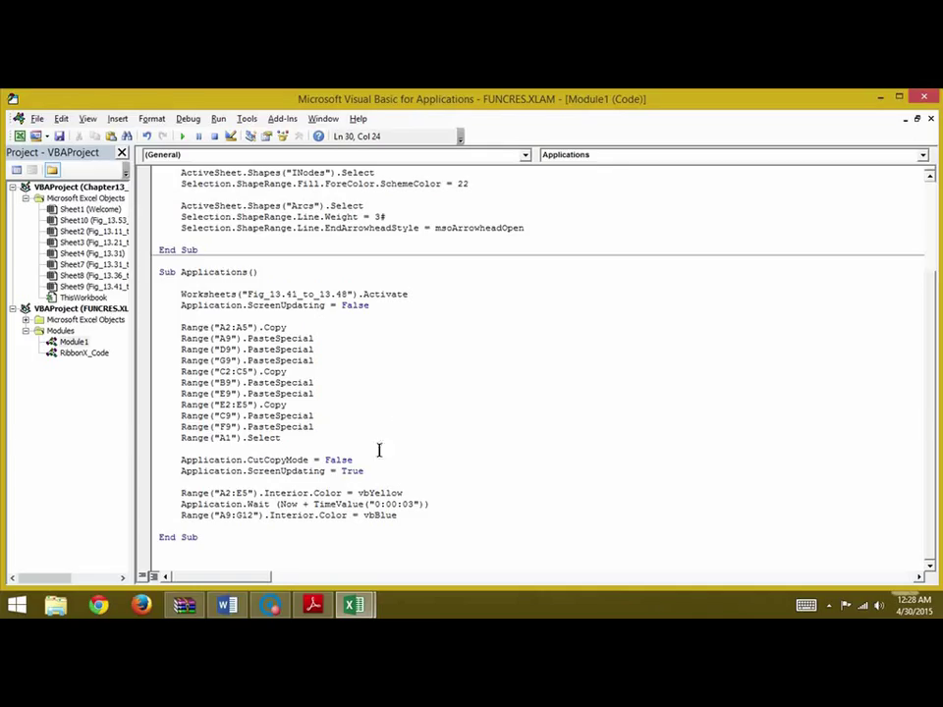
pyautogui.moveTo(220, 487)
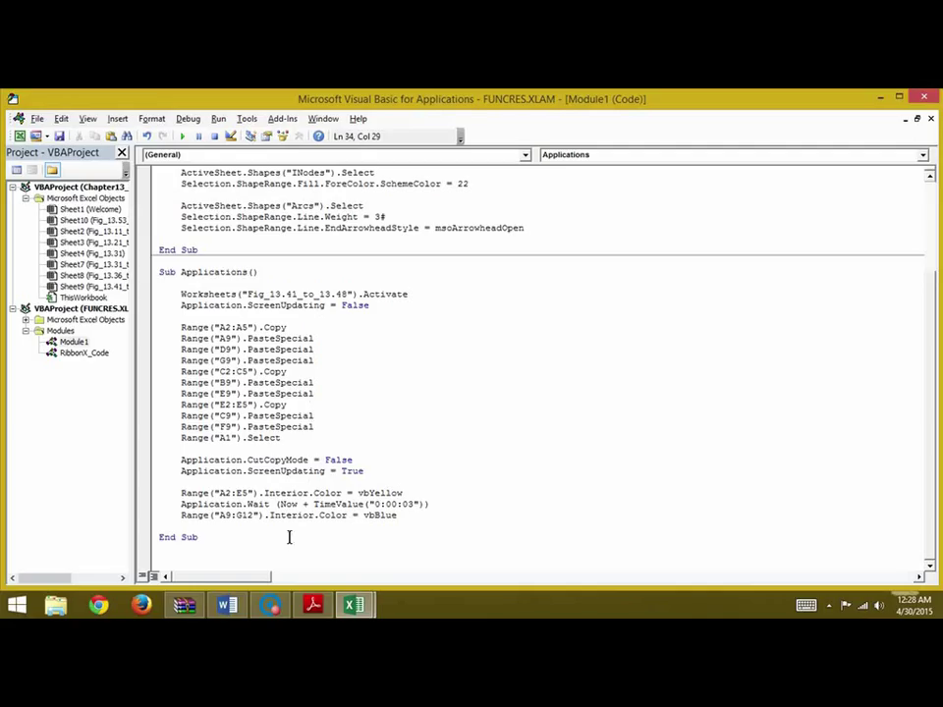
pyautogui.moveTo(389, 416)
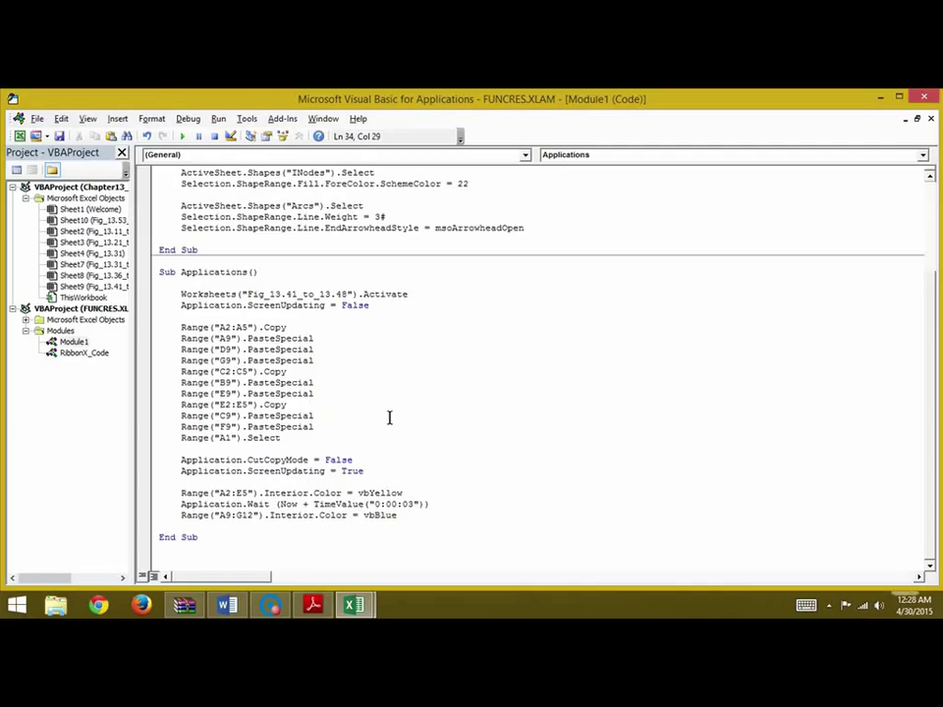
pyautogui.moveTo(332, 464)
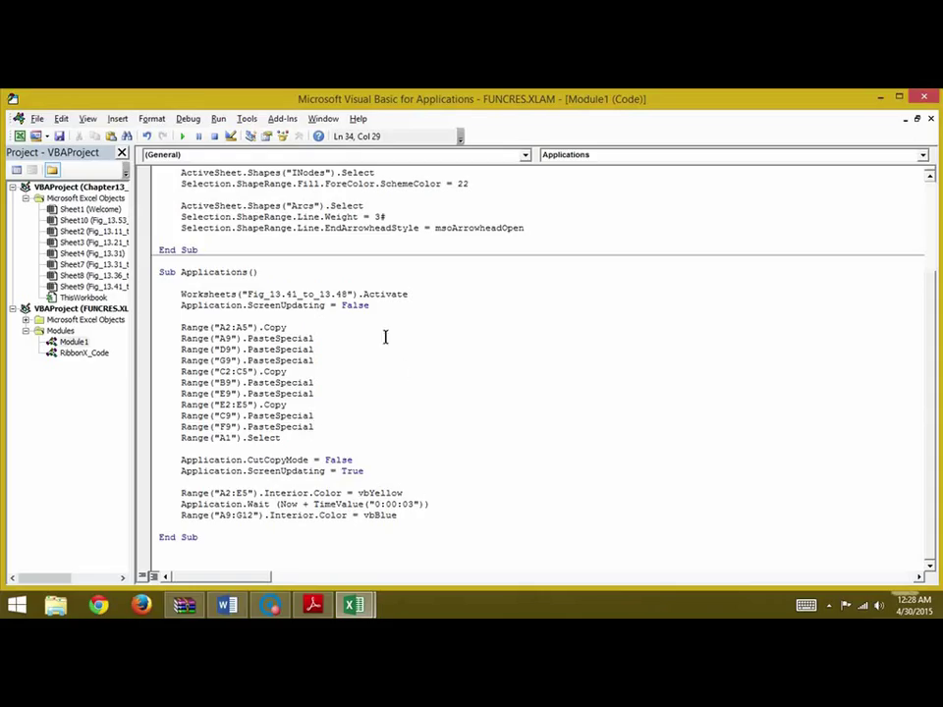
pyautogui.moveTo(338, 433)
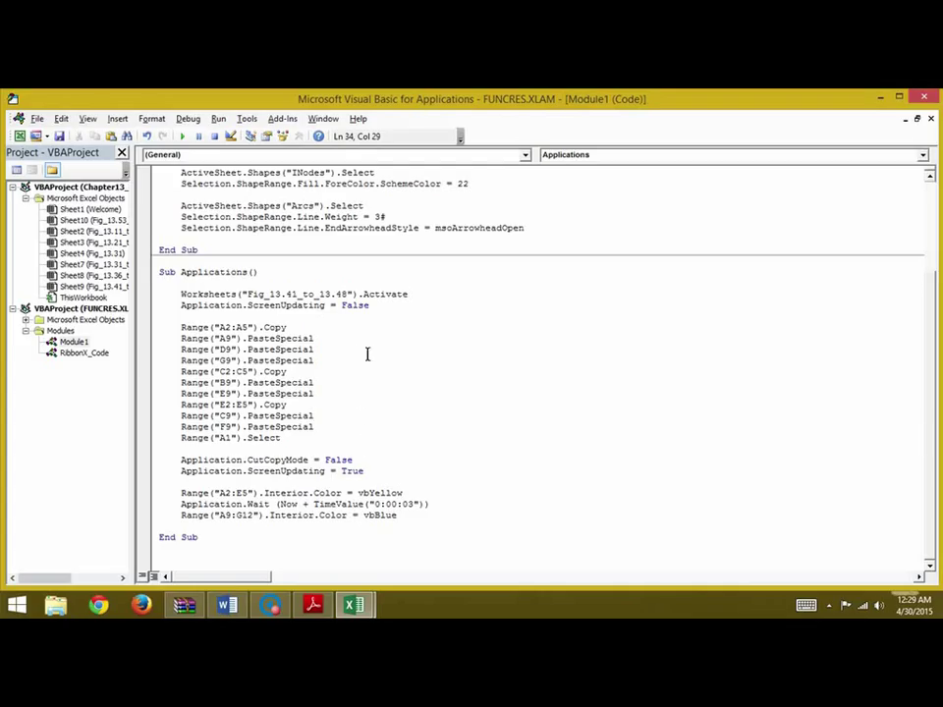
pyautogui.moveTo(412, 437)
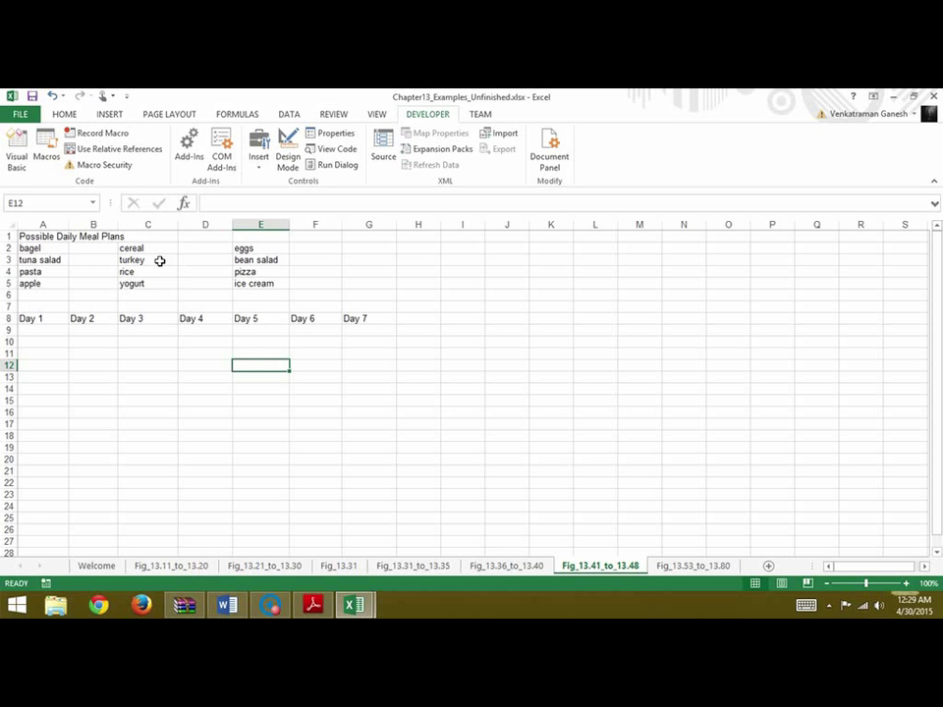
pyautogui.moveTo(351, 487)
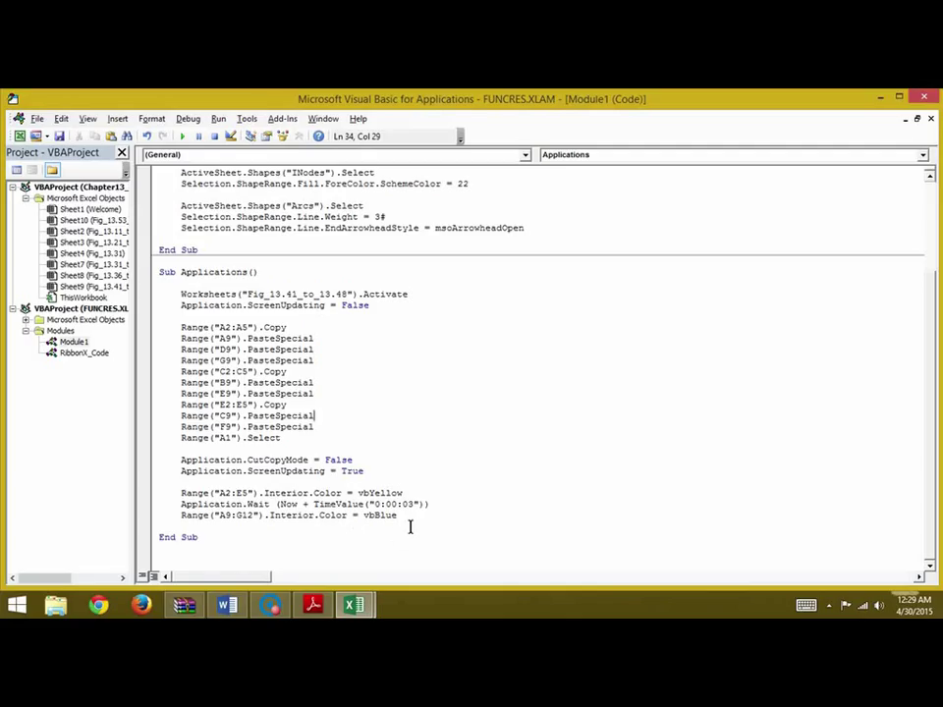
pyautogui.moveTo(241, 515)
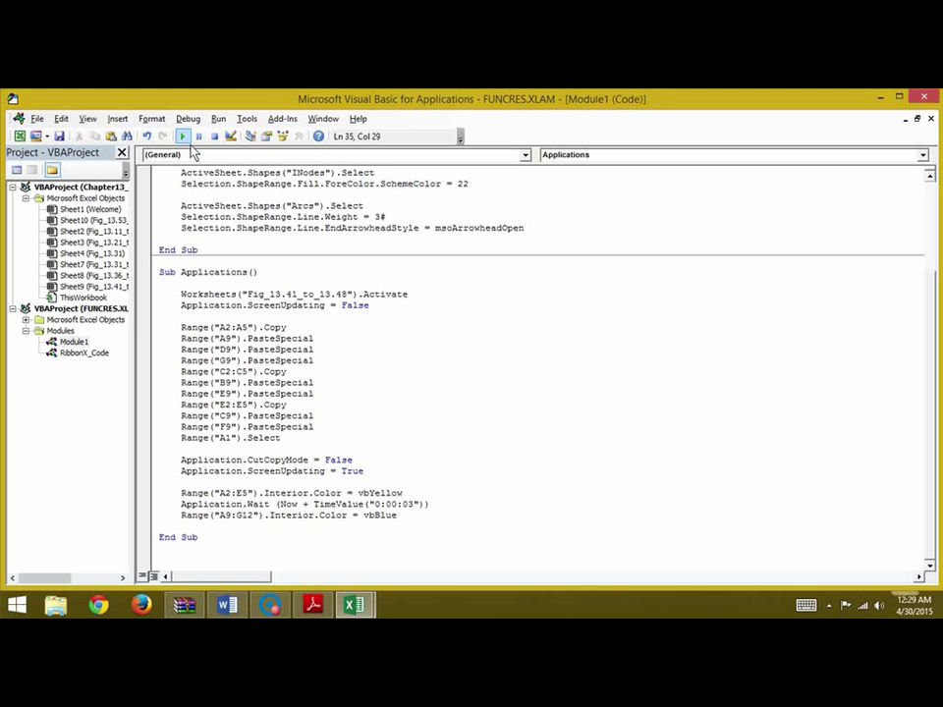
# Step: Run Sub Applications so the meal plans fill the day columns with yellow and blue shading
pyautogui.click(180, 135)
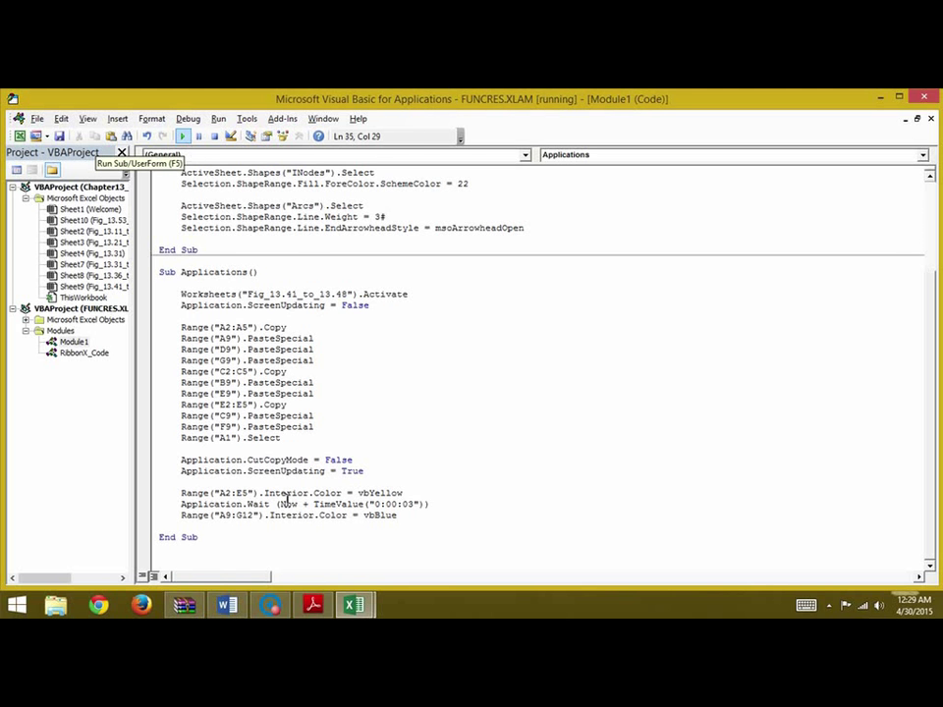
pyautogui.click(182, 135)
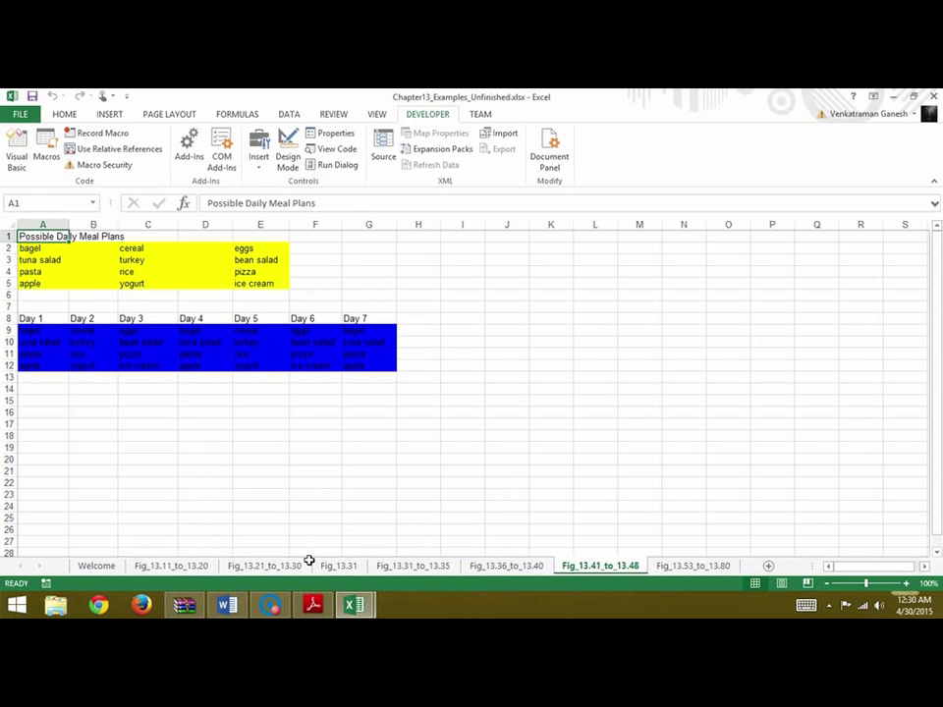
pyautogui.moveTo(59, 265)
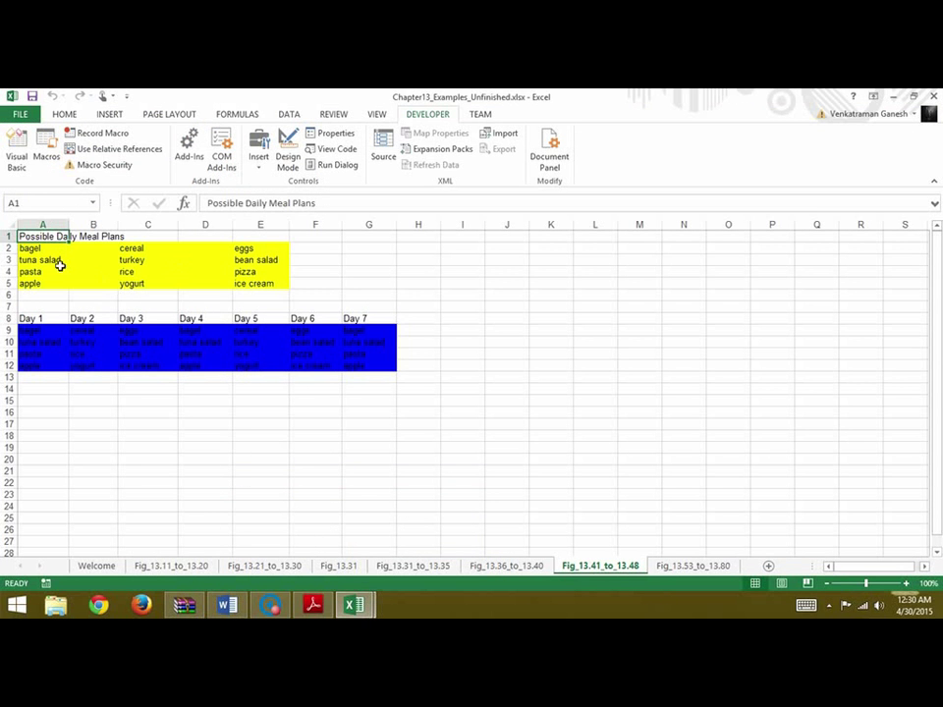
pyautogui.moveTo(204, 338)
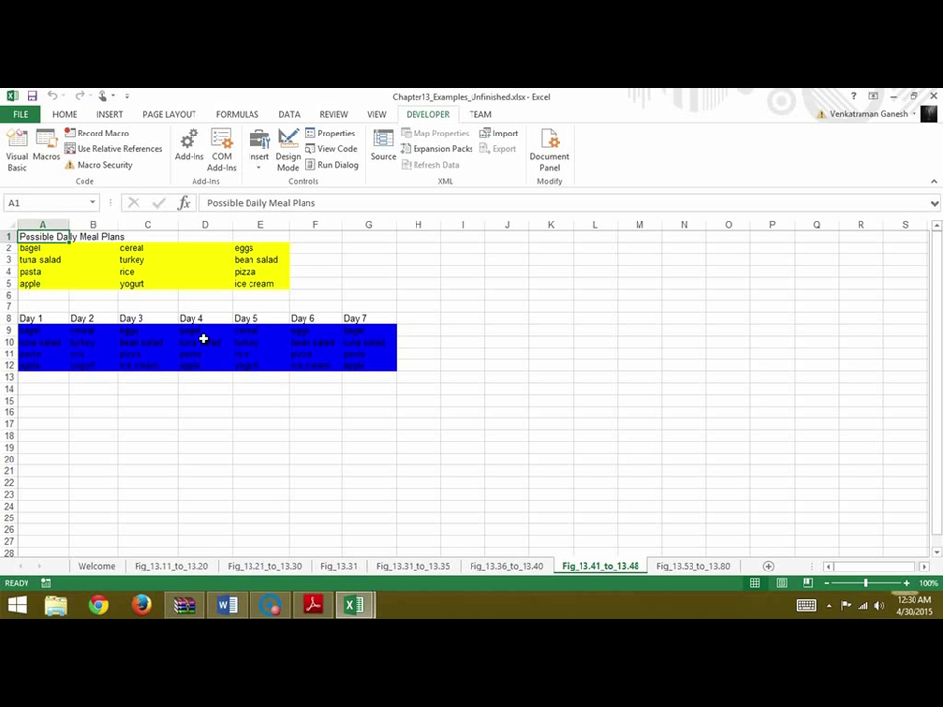
pyautogui.moveTo(365, 412)
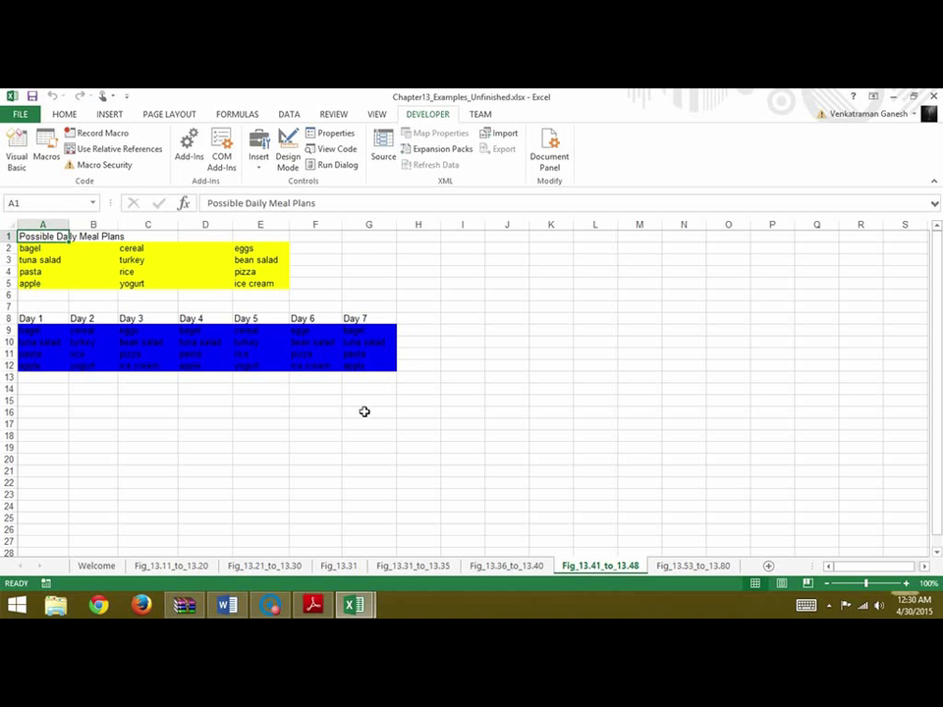
pyautogui.moveTo(43, 365)
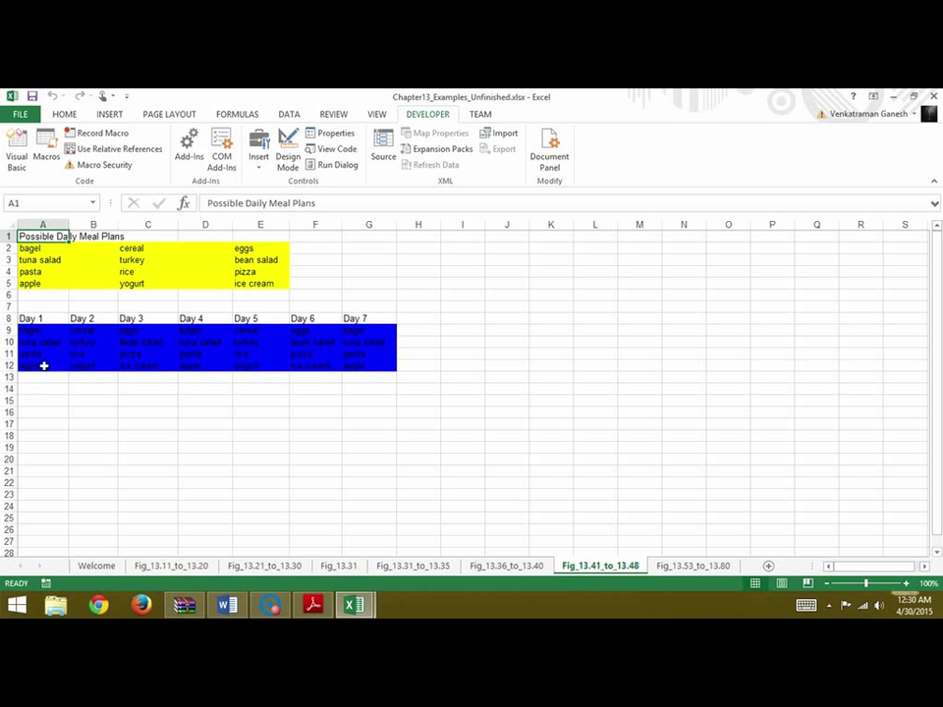
pyautogui.moveTo(167, 334)
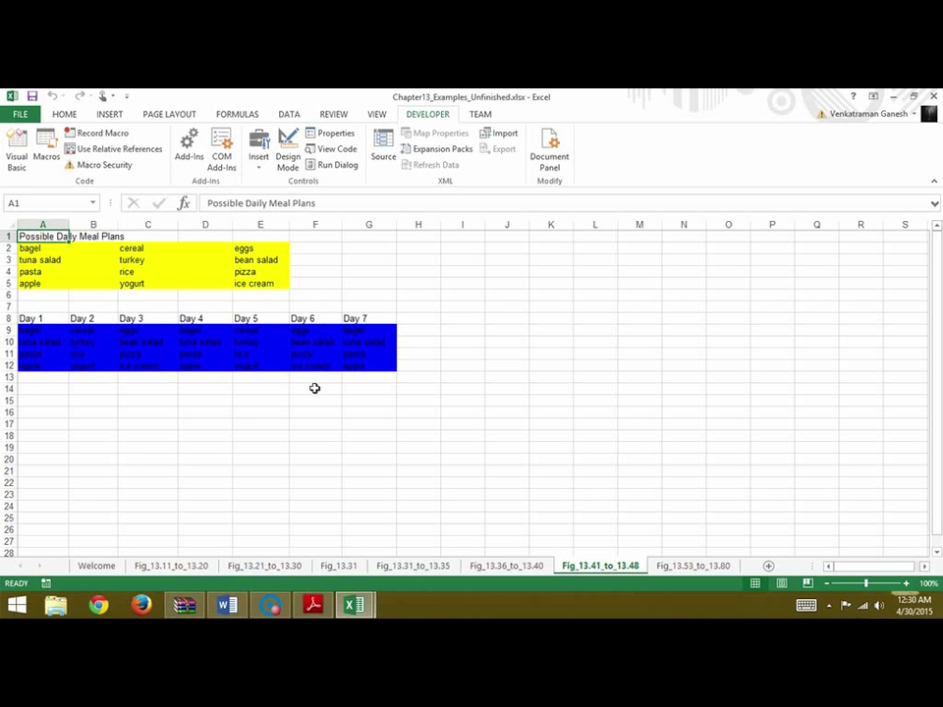
pyautogui.moveTo(326, 407)
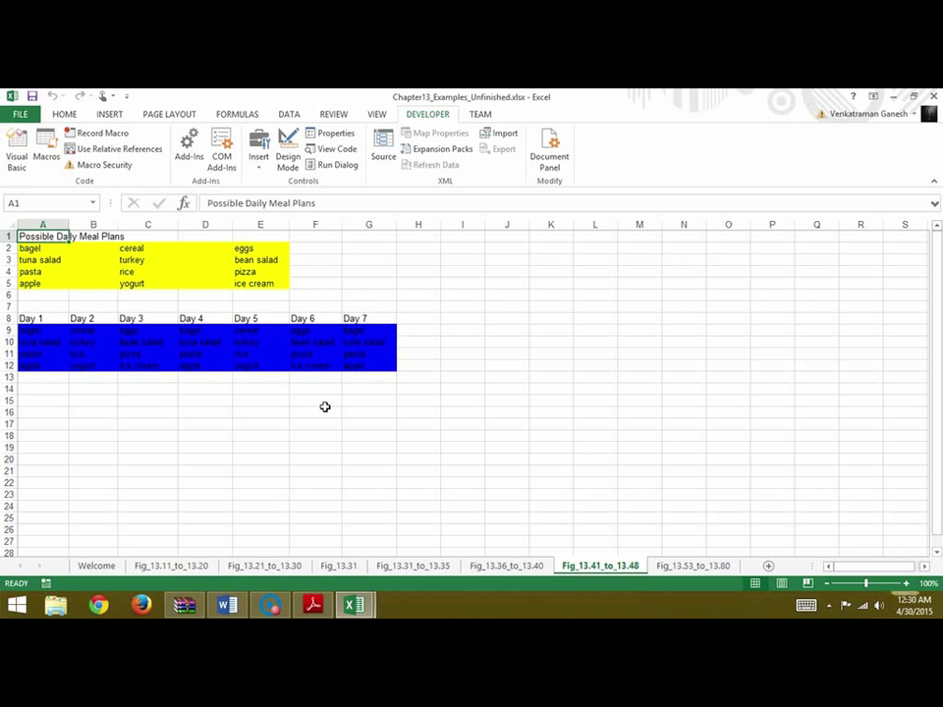